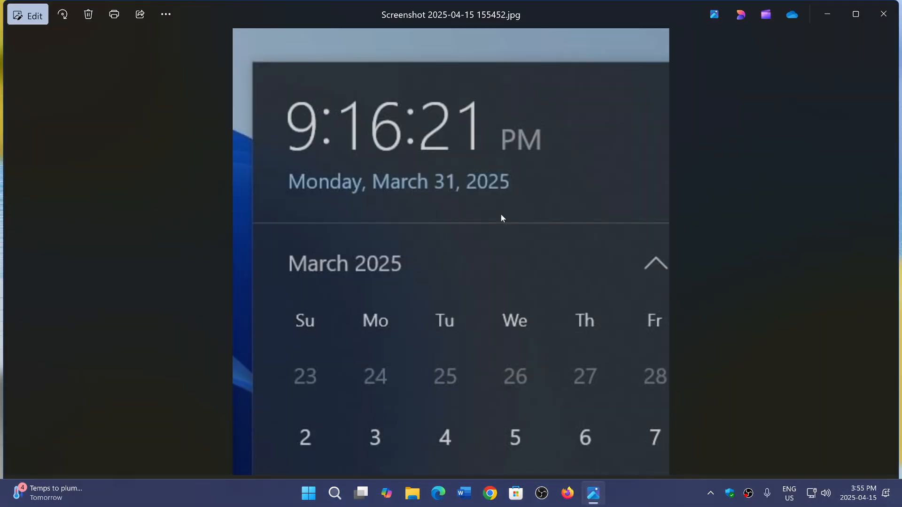
pyautogui.moveTo(503, 453)
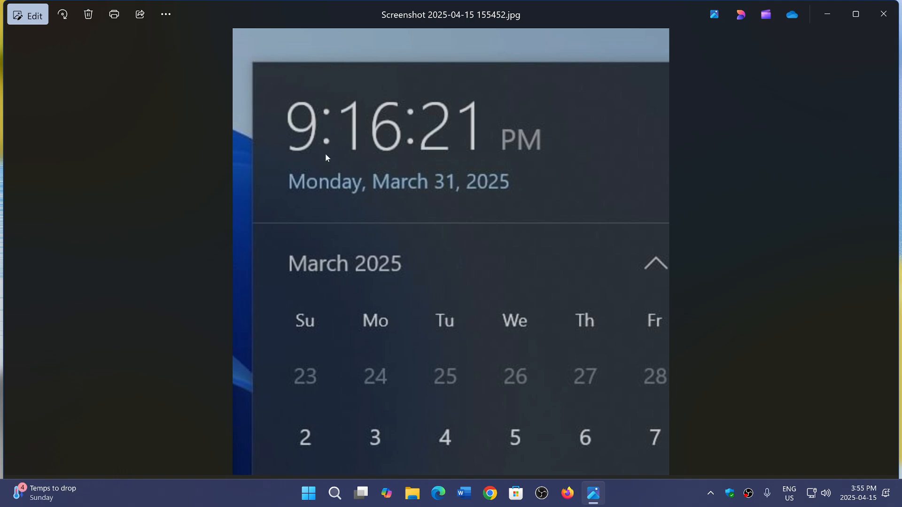
pyautogui.moveTo(789, 302)
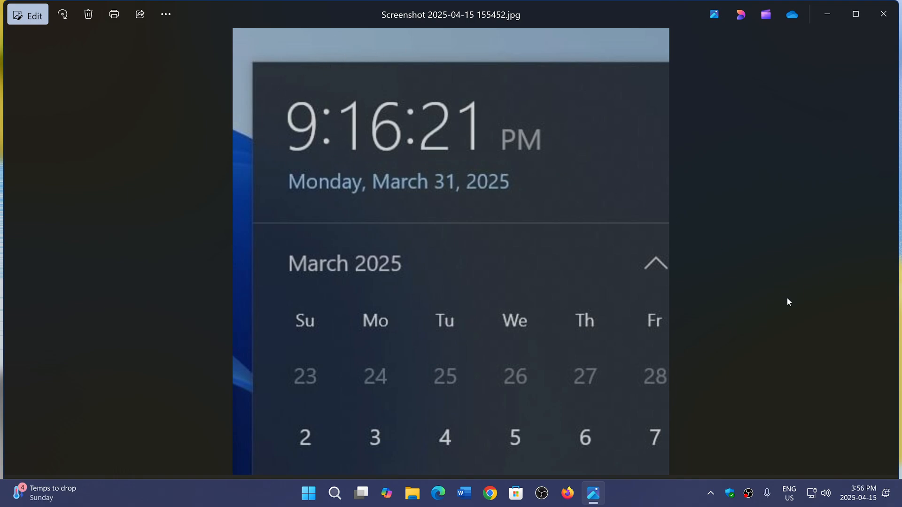
# - Show the notifications and April 2025 calendar flyout from the taskbar clock beside the screenshot
pyautogui.click(858, 494)
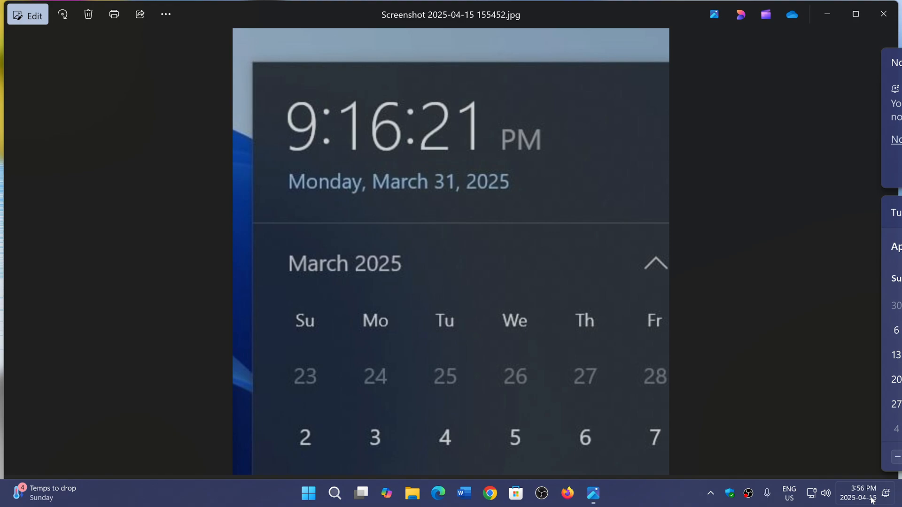
pyautogui.click(857, 494)
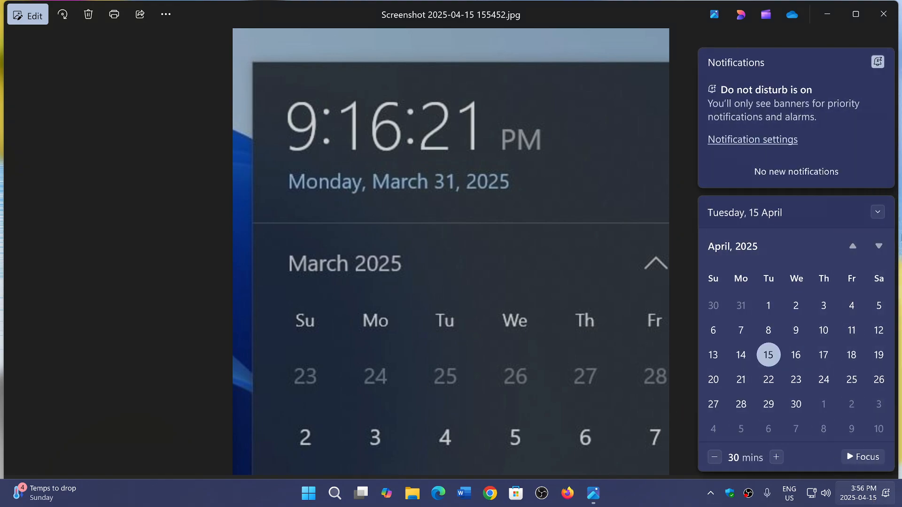
pyautogui.moveTo(603, 252)
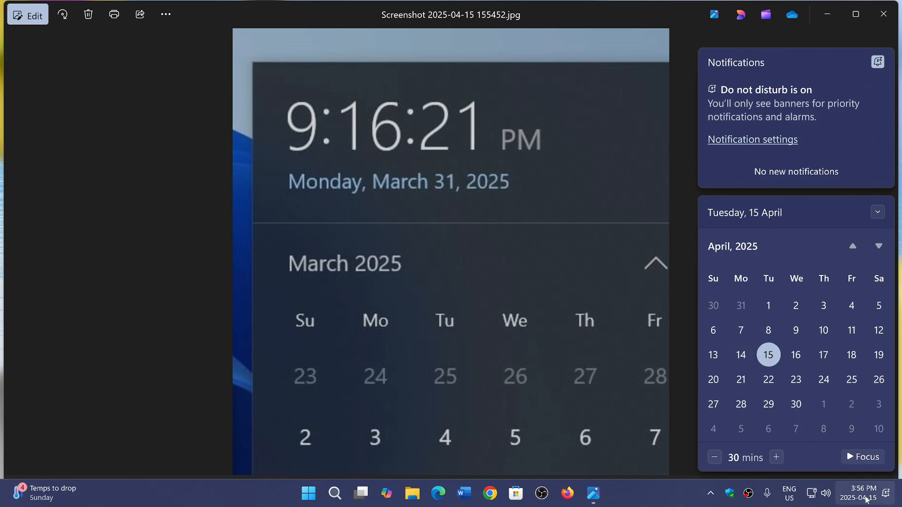
pyautogui.moveTo(581, 237)
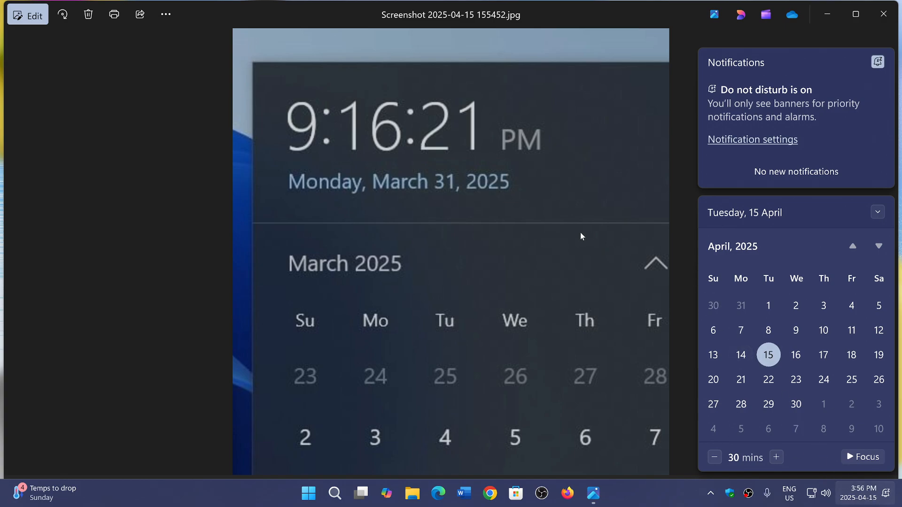
pyautogui.moveTo(299, 105)
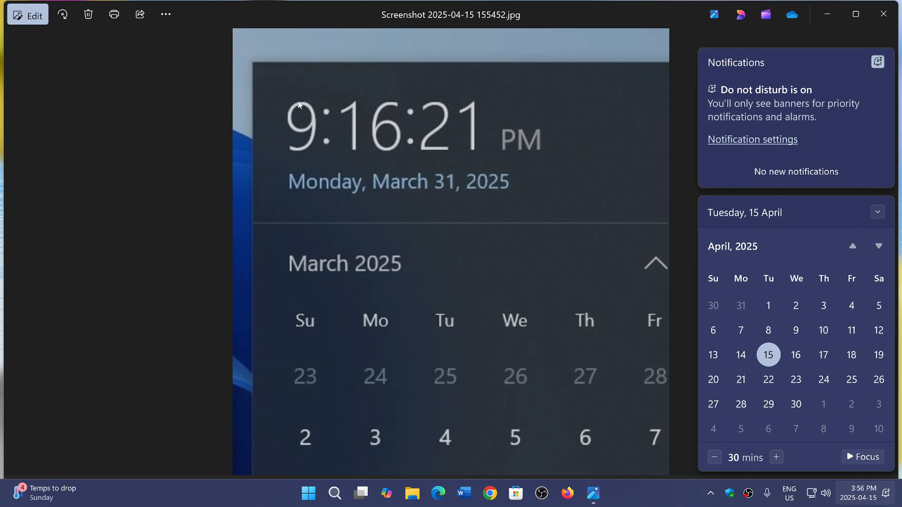
pyautogui.moveTo(599, 187)
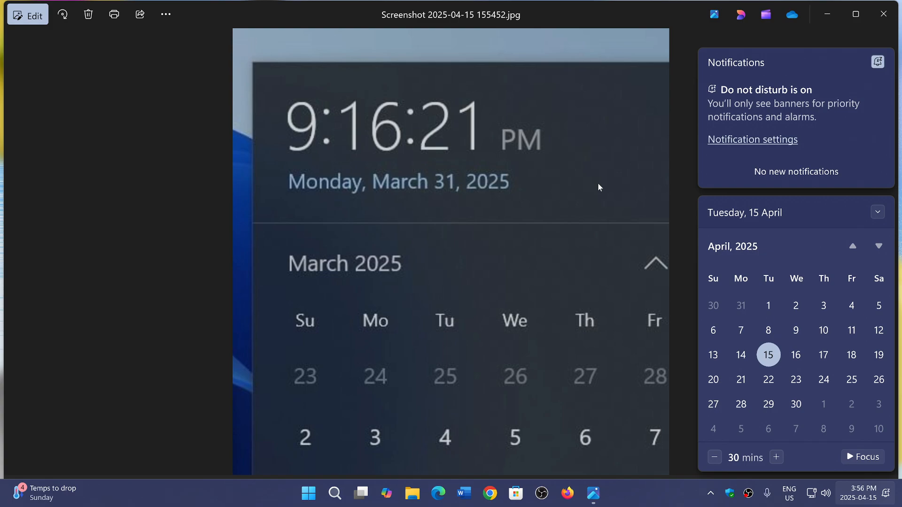
pyautogui.moveTo(738, 207)
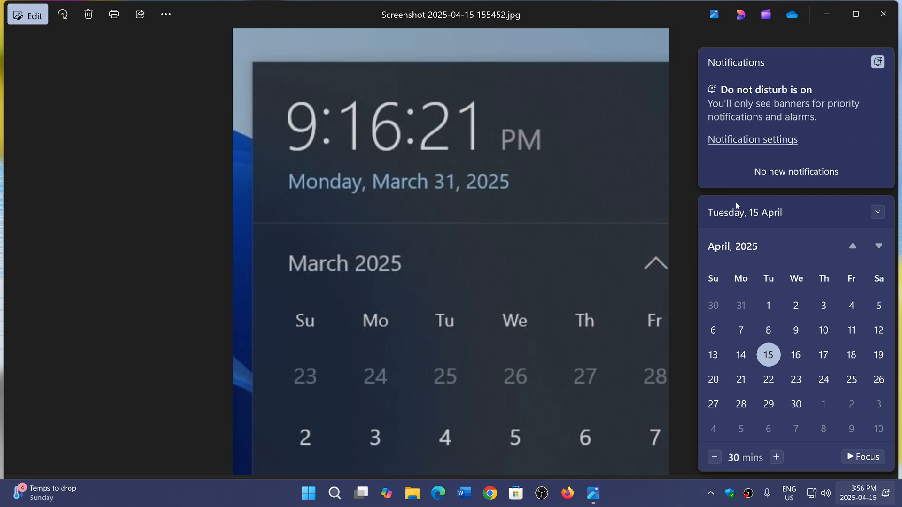
pyautogui.moveTo(413, 94)
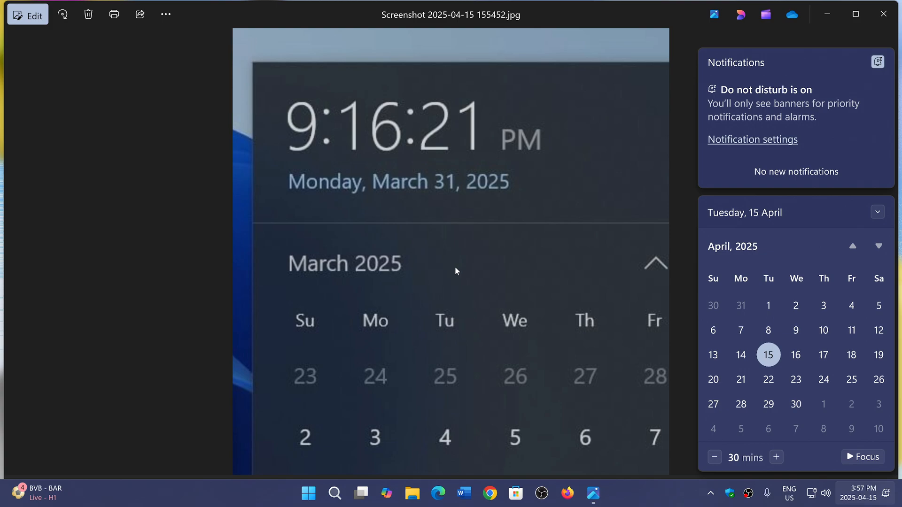
pyautogui.moveTo(725, 31)
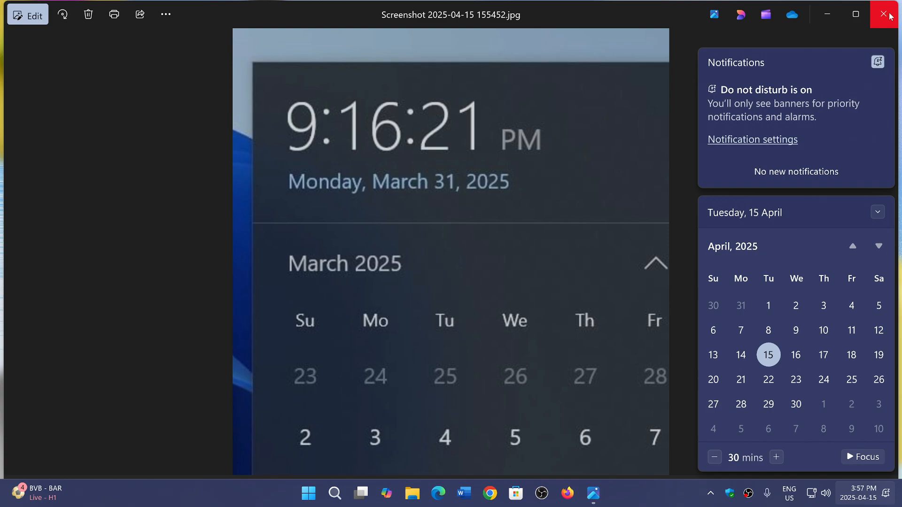
pyautogui.moveTo(889, 15)
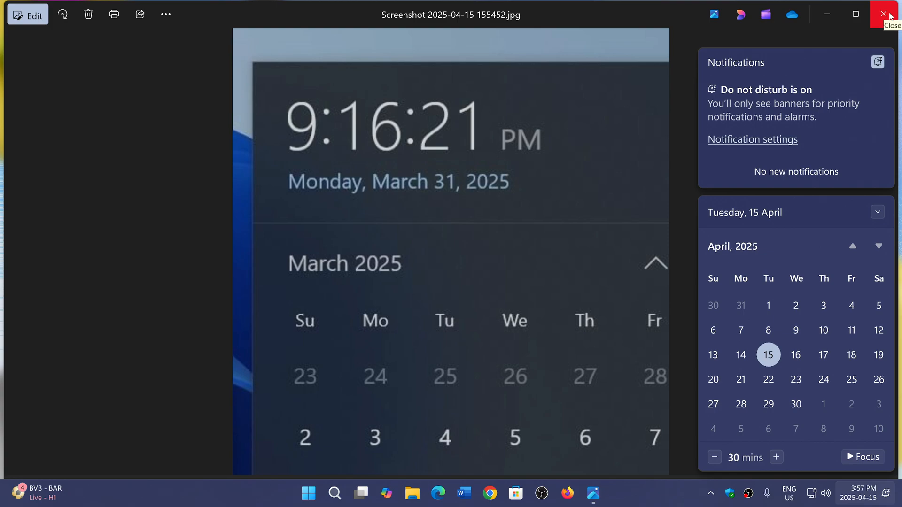
# - Close the Photos screenshot viewer and bring up the Start menu's pinned apps
pyautogui.click(892, 15)
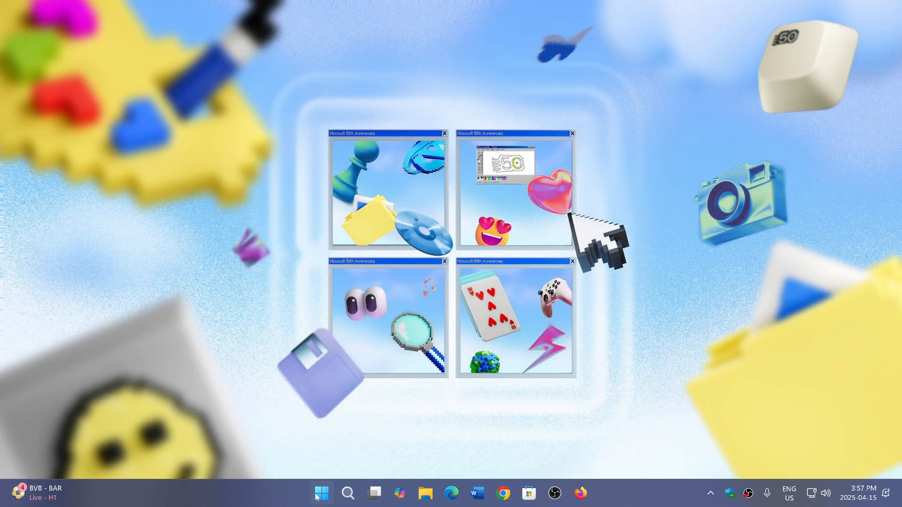
pyautogui.click(321, 493)
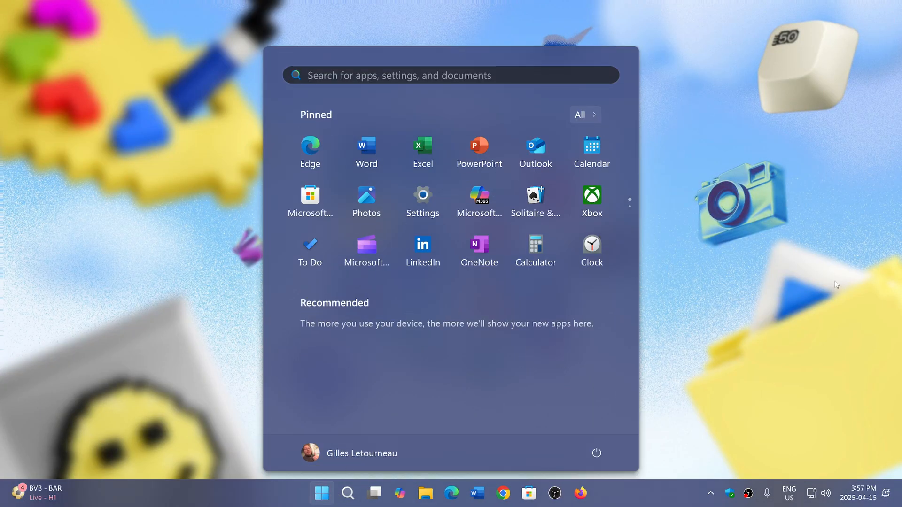
pyautogui.moveTo(784, 426)
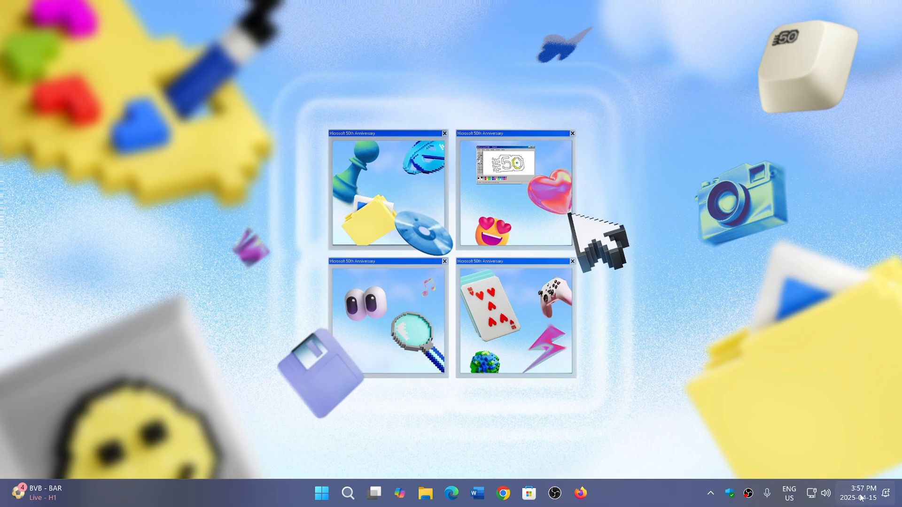
# - Show the April 2025 calendar flyout over the desktop, dismiss it, then show it again
pyautogui.click(858, 494)
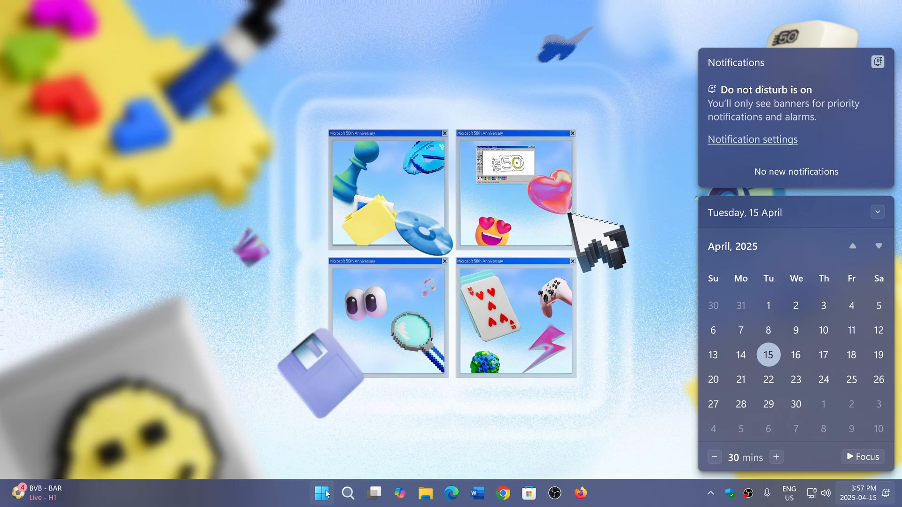
pyautogui.click(321, 493)
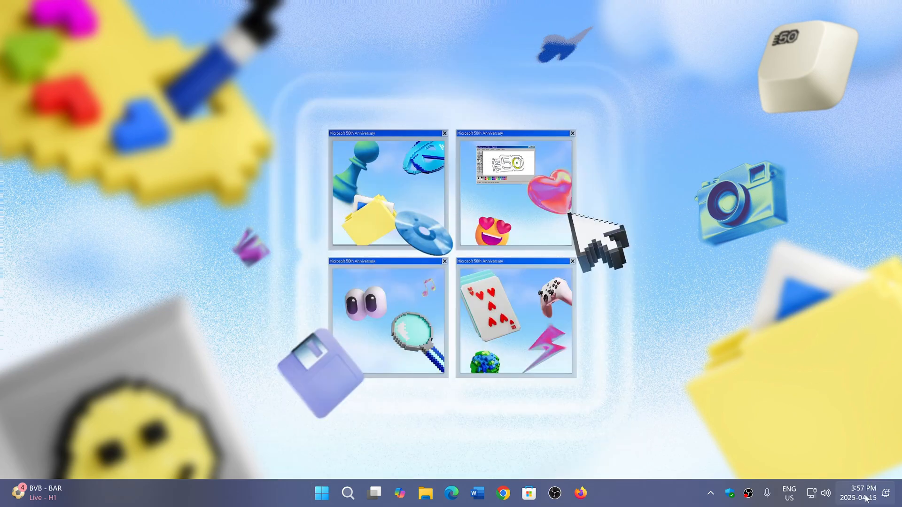
pyautogui.click(858, 493)
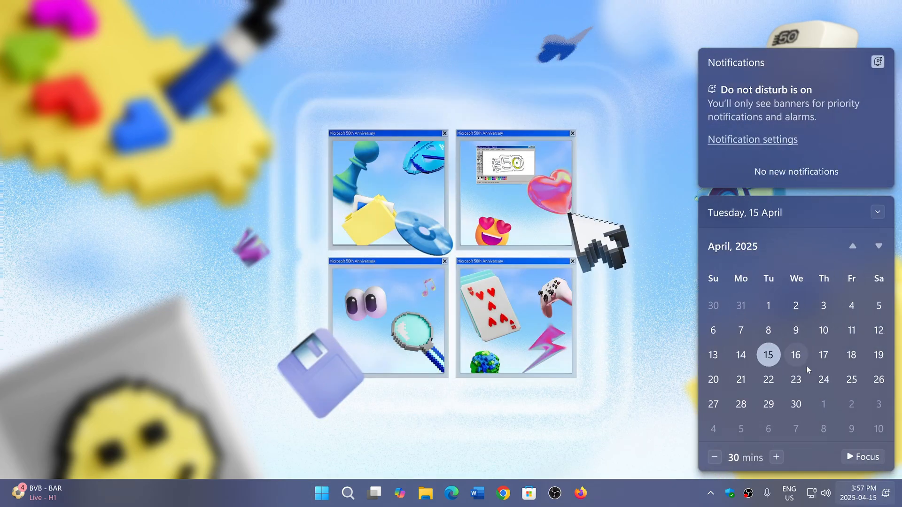
pyautogui.moveTo(653, 497)
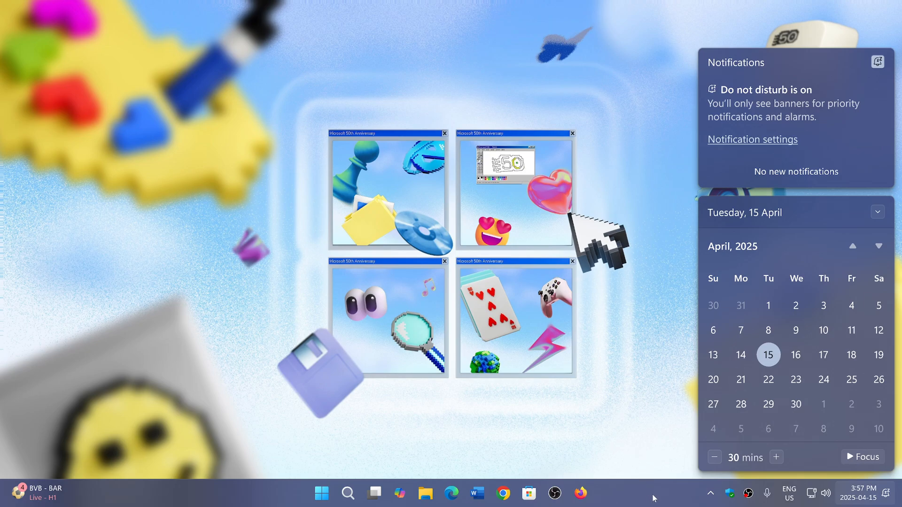